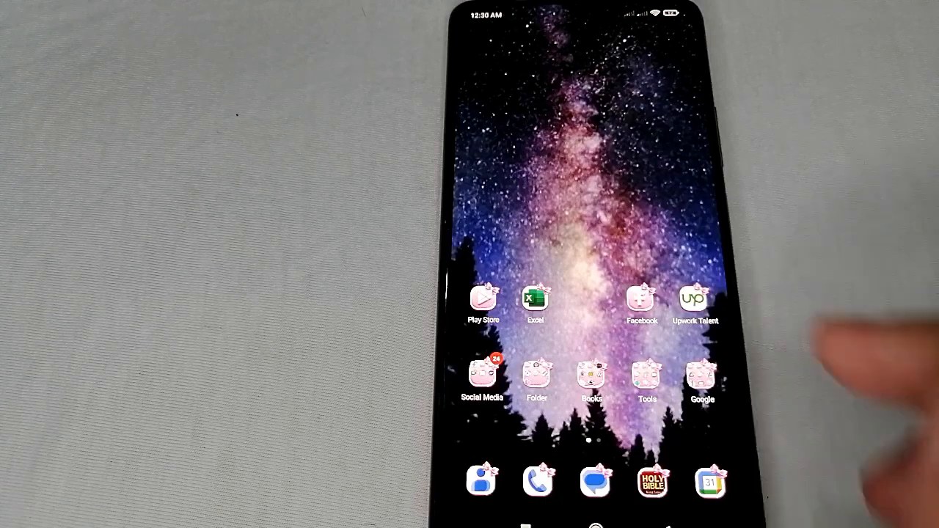
Launch Google Translate from the home screen, landing on its empty text-entry screen.
scroll(left, 3)
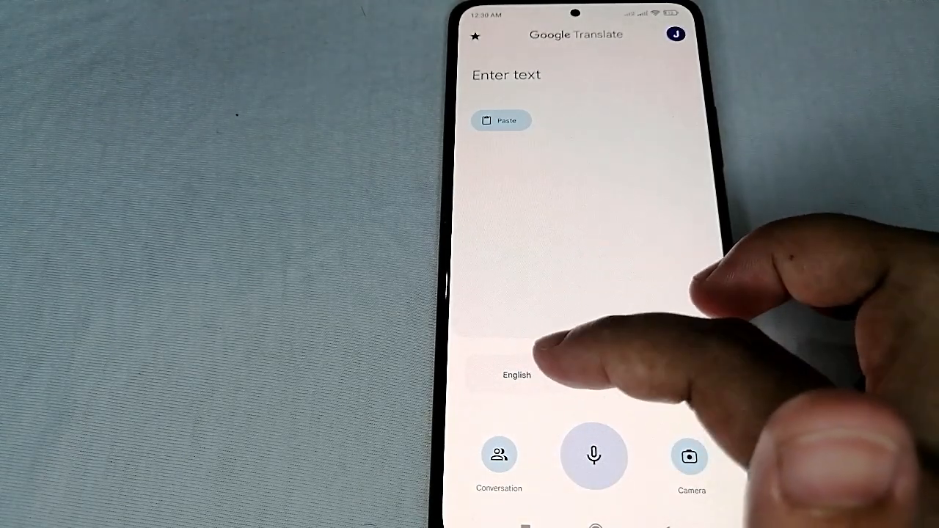
Start the Chinese (Simplified) offline file download from the target-language list.
click(517, 376)
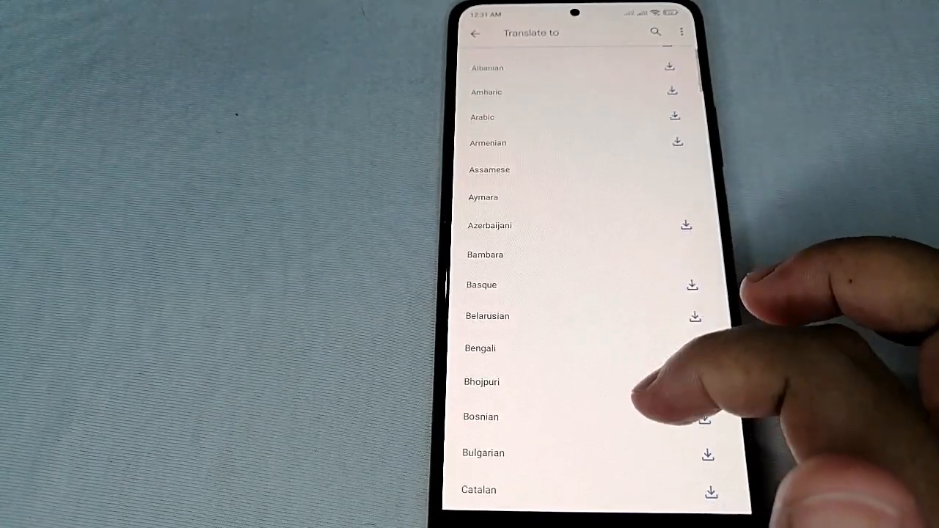
scroll(down, 3)
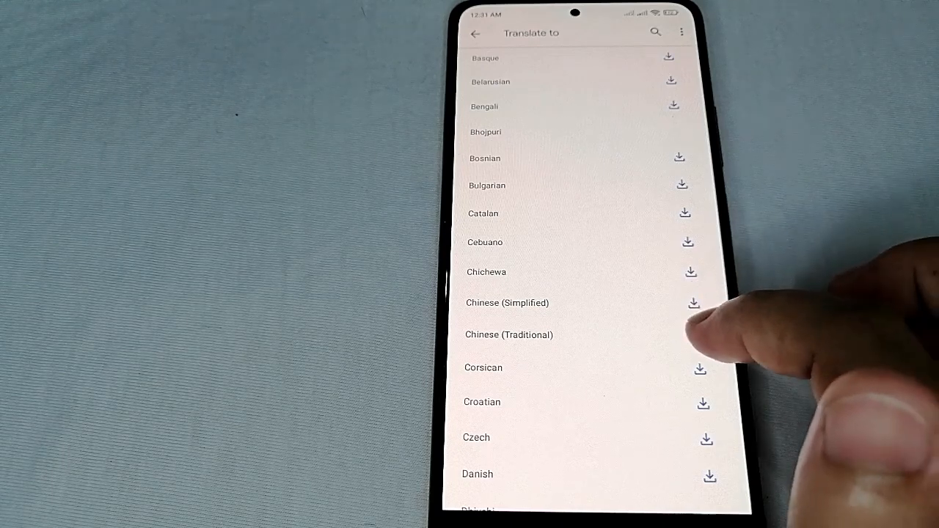
click(693, 302)
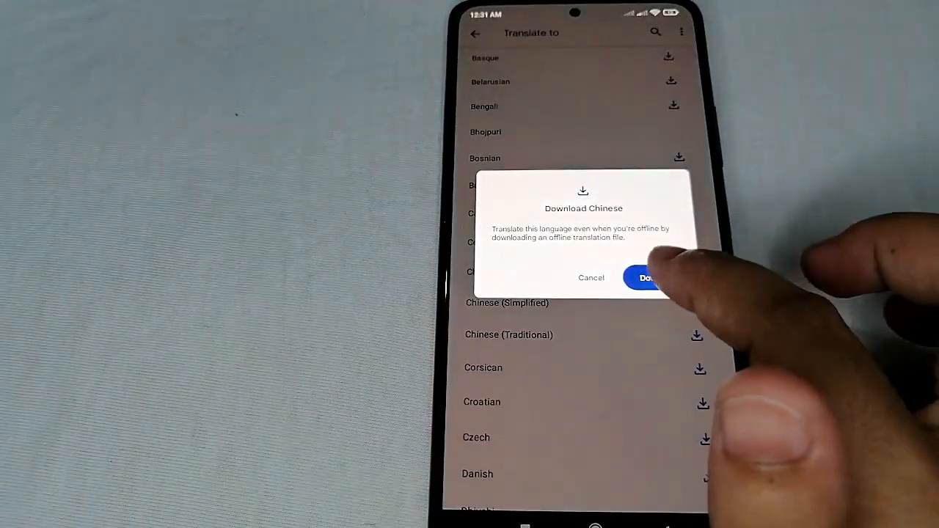
click(646, 277)
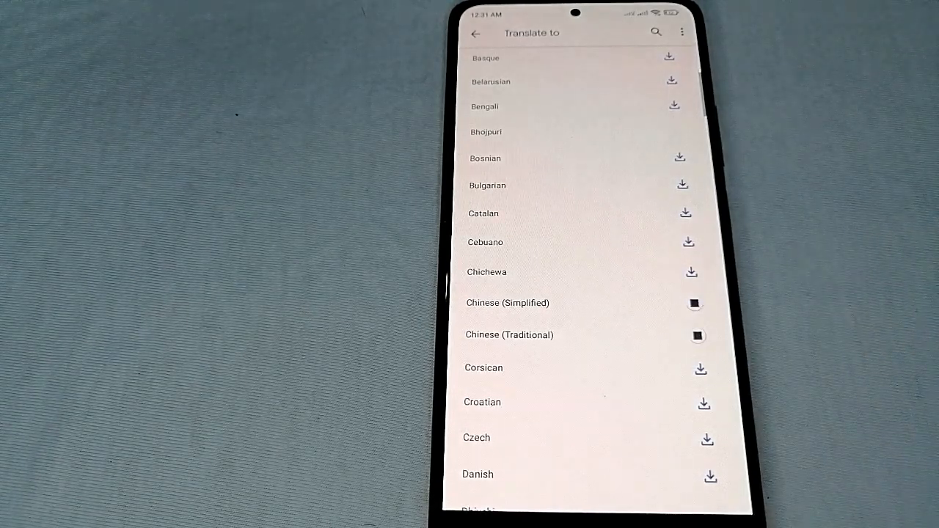
Start the Filipino offline file download from the target-language list.
click(692, 303)
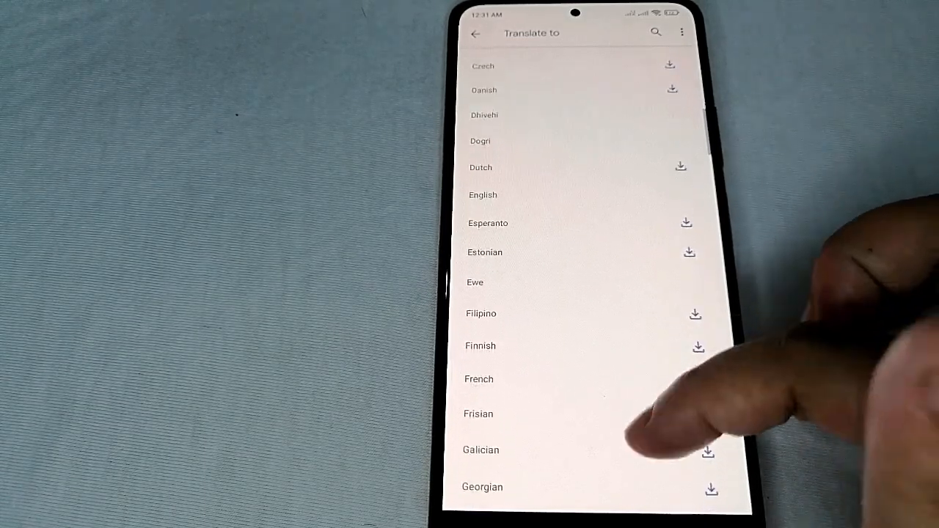
scroll(down, 3)
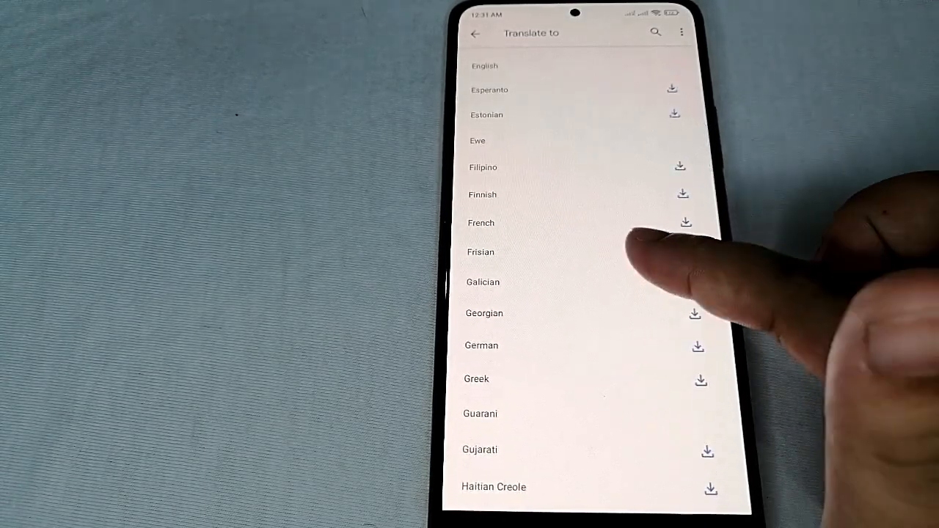
scroll(down, 3)
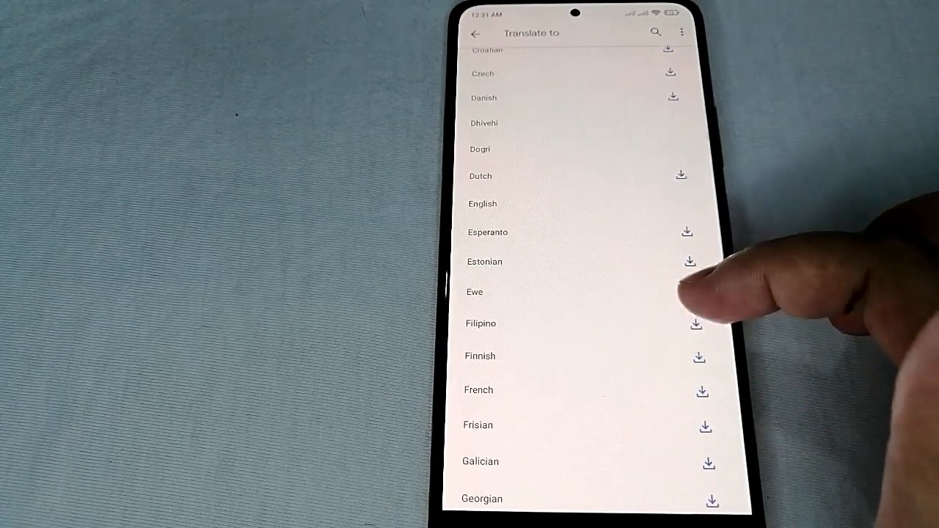
scroll(down, 3)
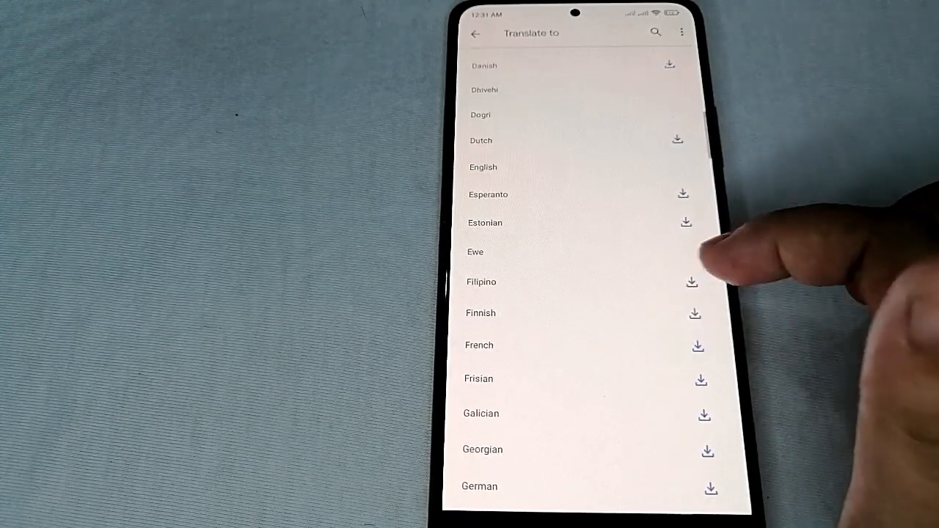
click(691, 281)
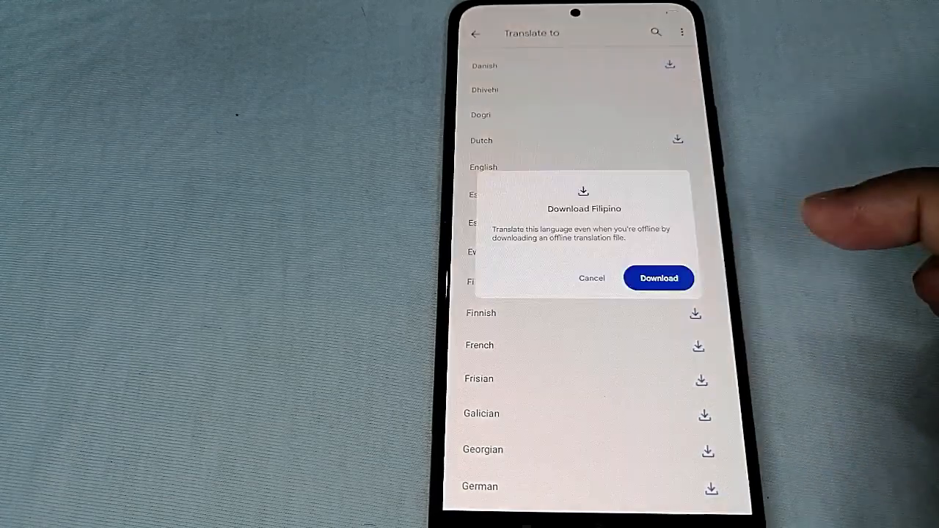
click(658, 277)
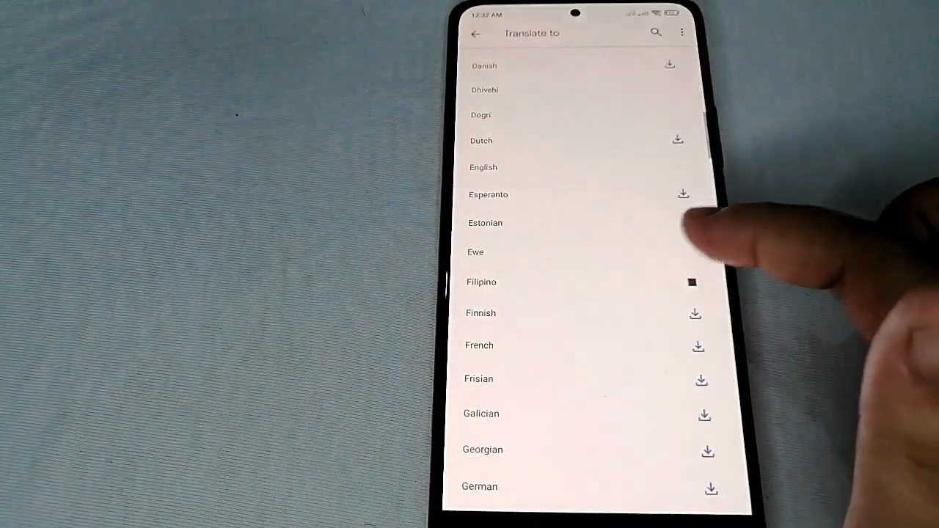
Set Chinese (Traditional) as target so 'i love you' reads 我愛你, then return to the list.
scroll(down, 3)
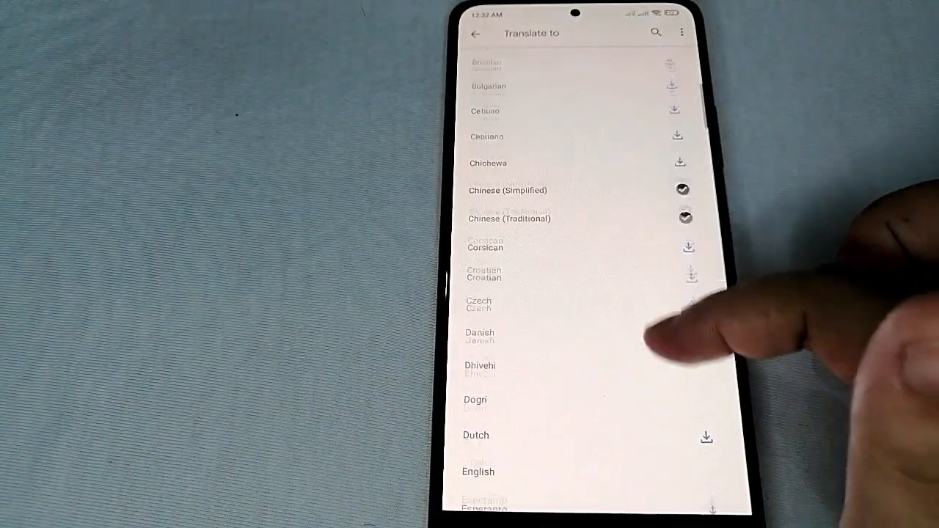
scroll(down, 3)
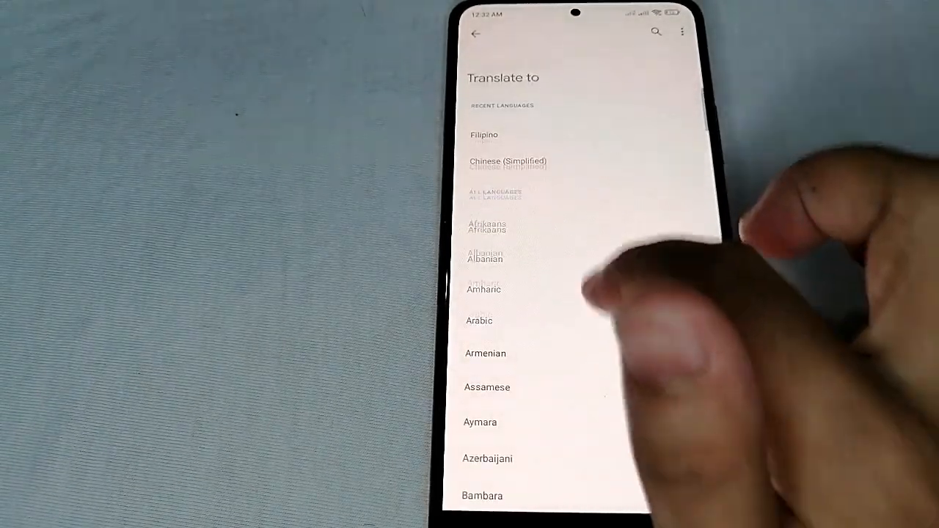
scroll(down, 3)
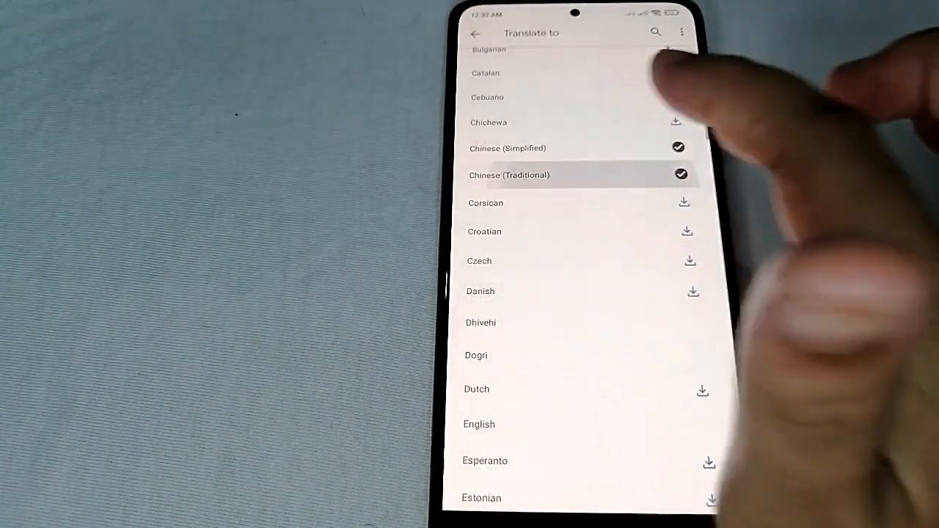
click(509, 174)
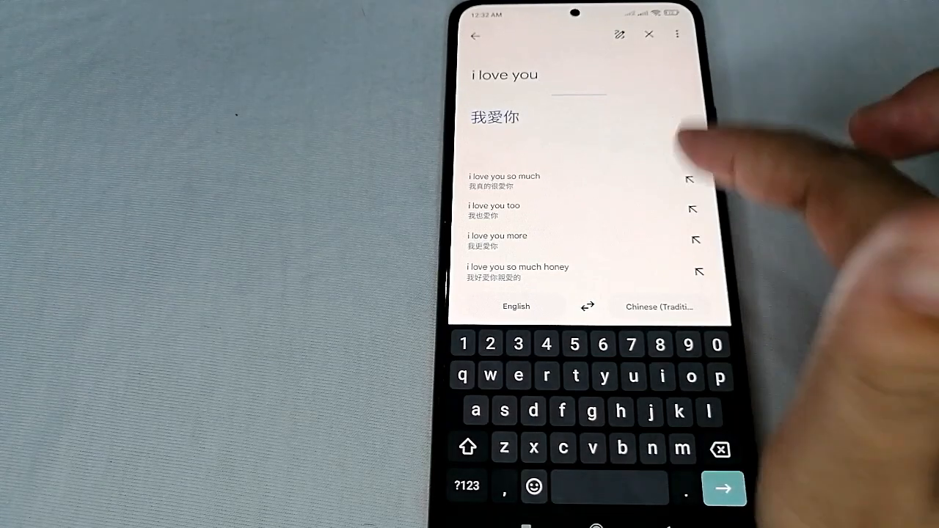
click(659, 306)
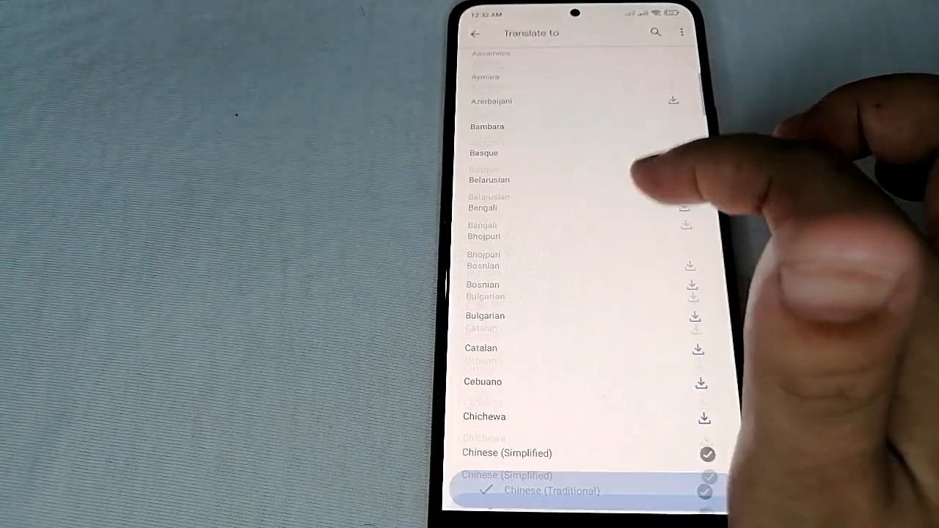
scroll(down, 3)
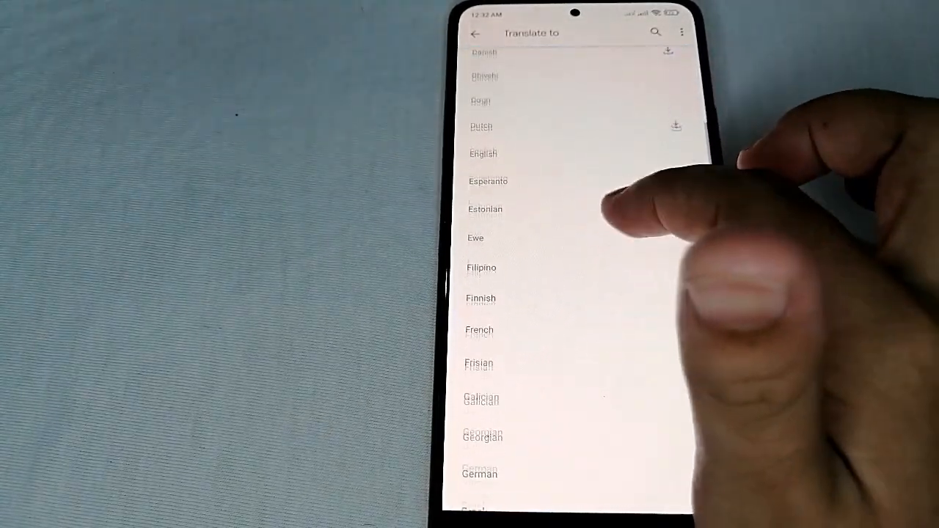